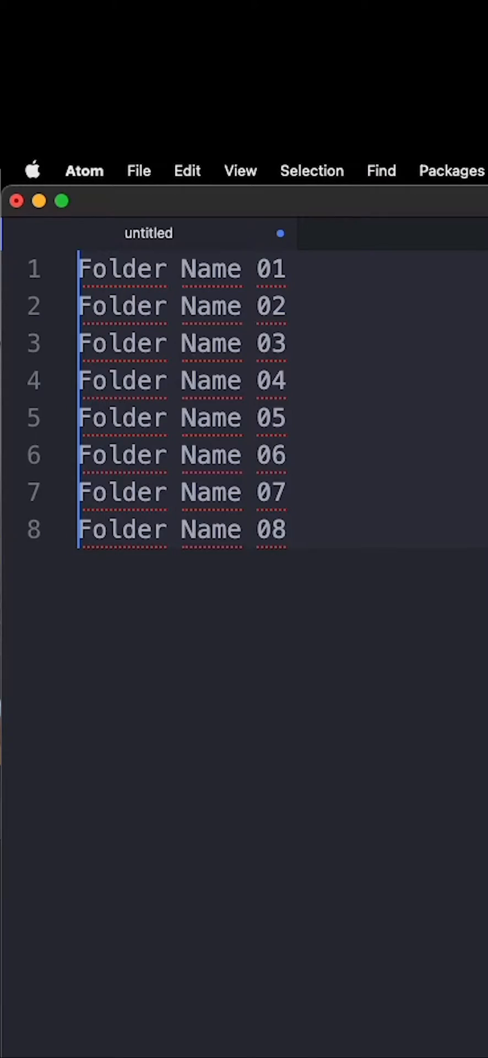
- Quote each of the eight 'Folder Name' lines with multi-cursor and join them into one mkdir line
type("'")
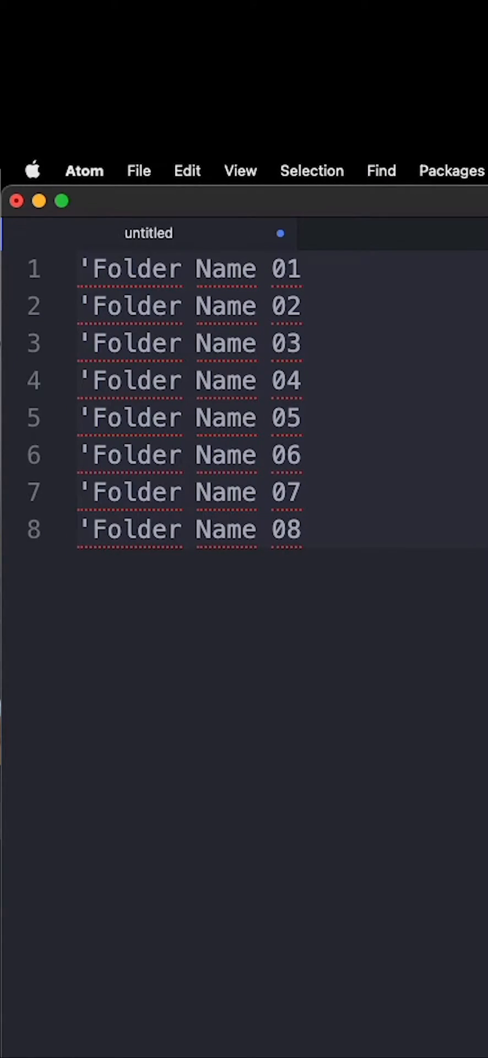
type("''Folder Name")
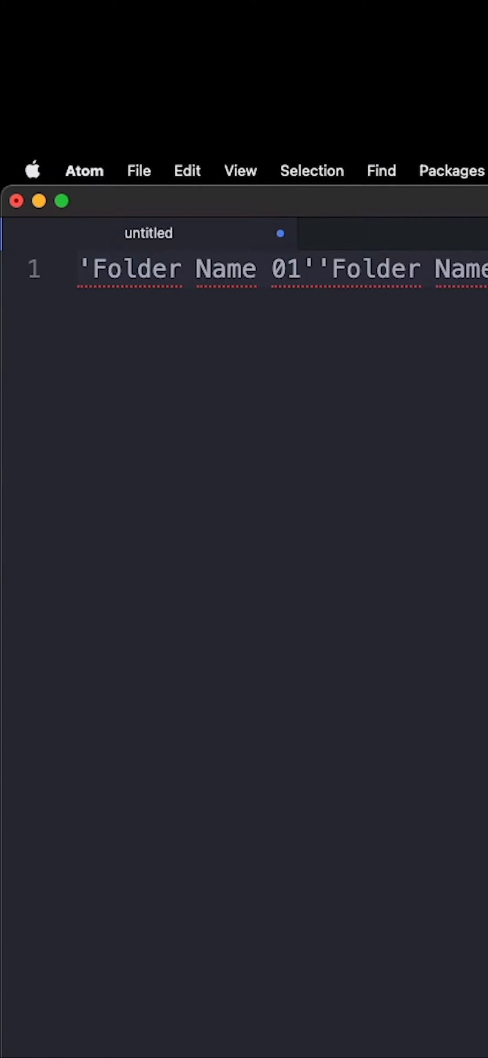
scroll("right", 3)
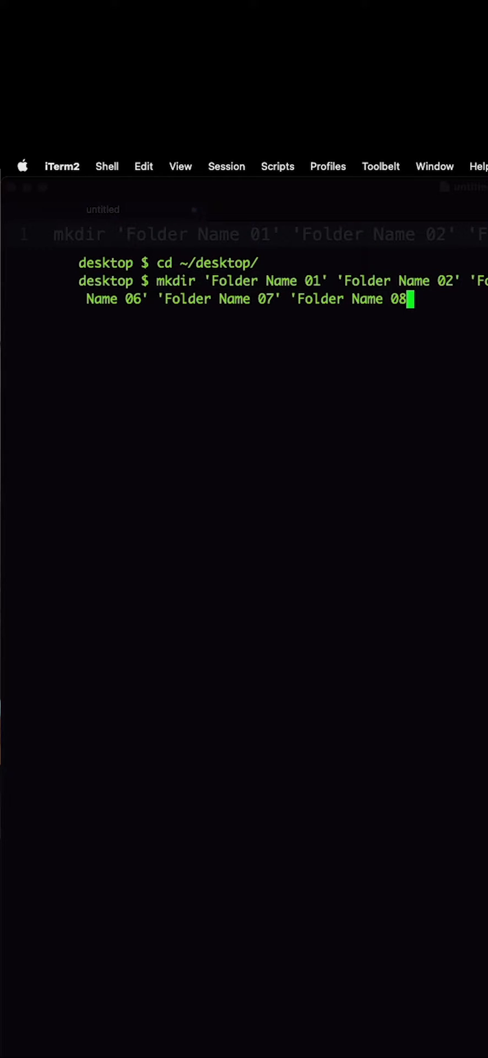
- Add the missing closing quote and run mkdir to create Folder Name 01–08 on the Desktop
type("'")
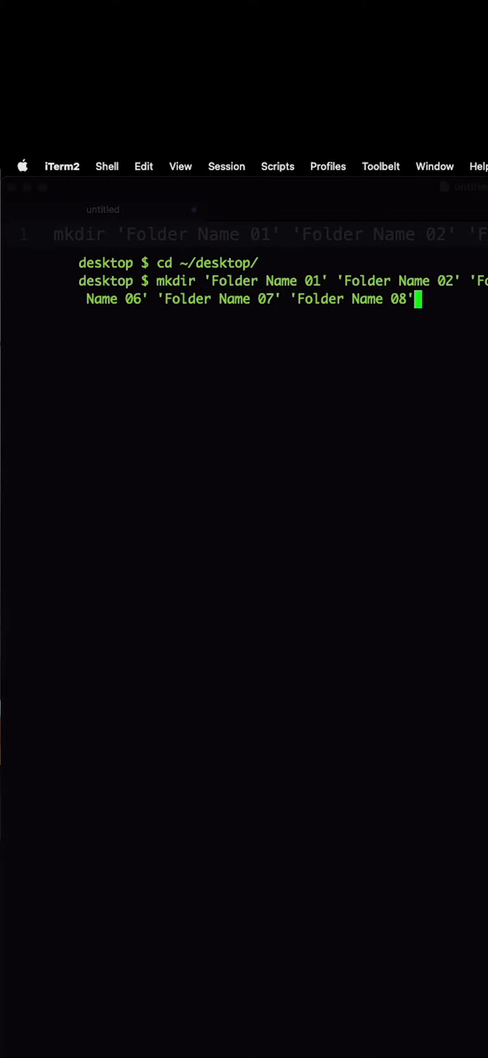
key("Return")
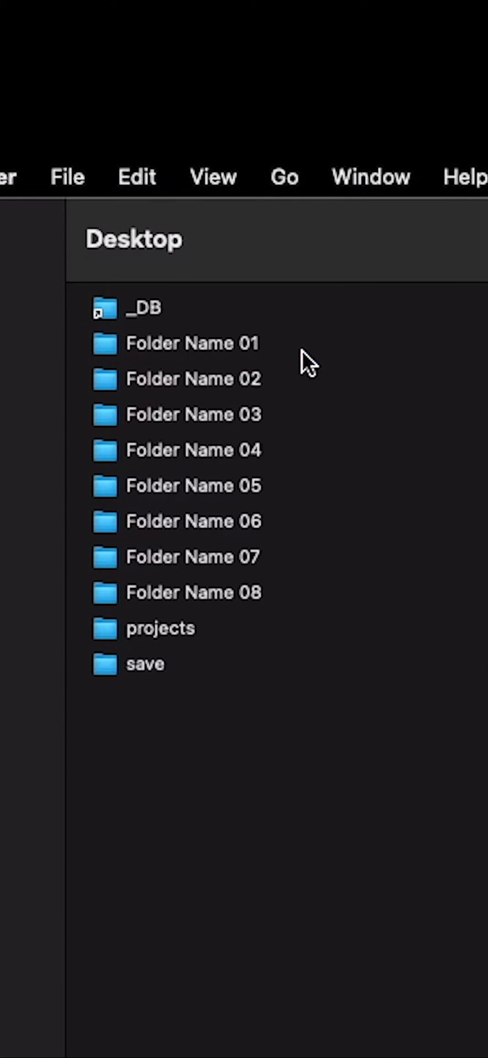
left_click(193, 344)
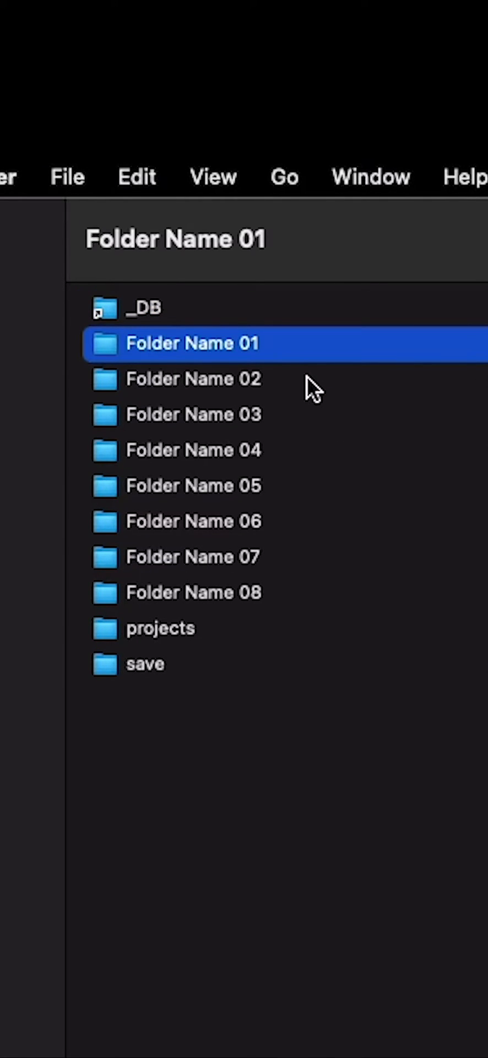
mouse_move(283, 581)
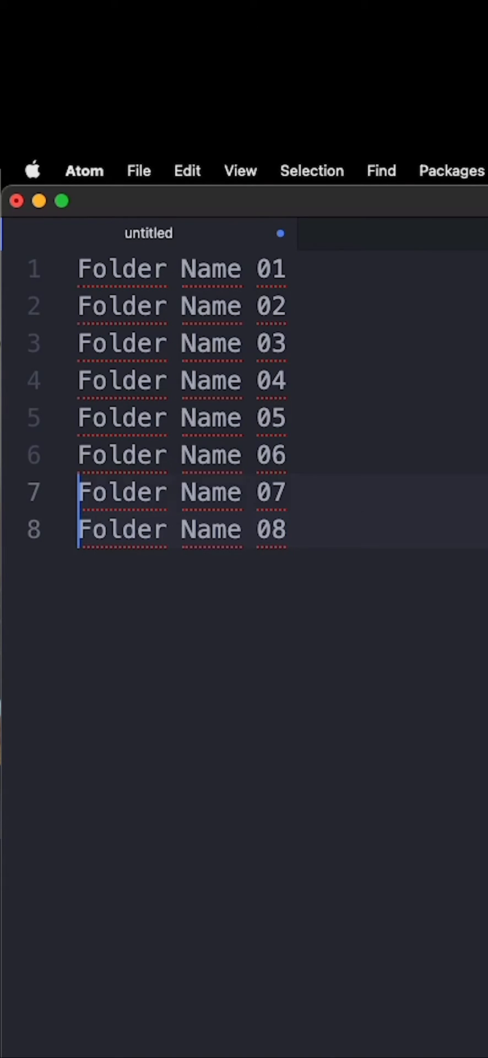
- Re-wrap the eight folder names in quotes to rebuild the mkdir command
type(";")
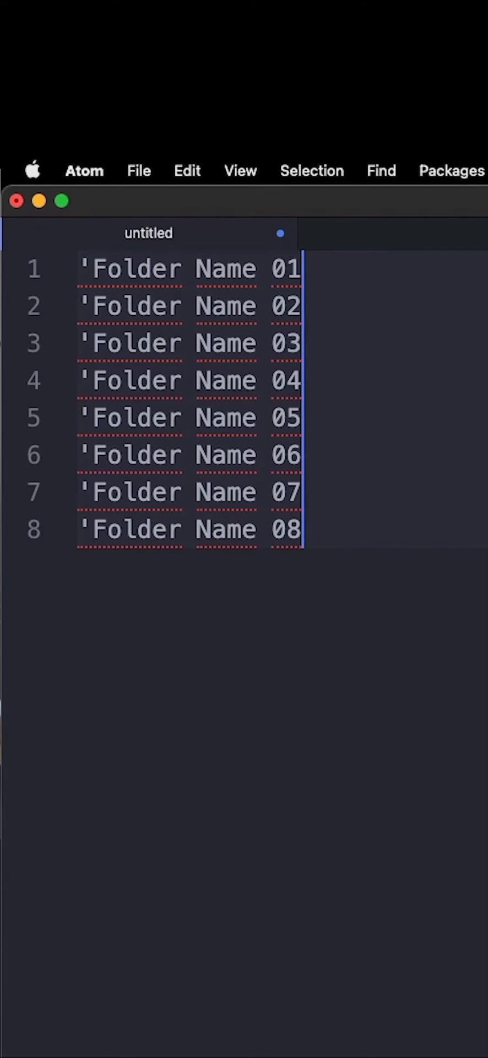
type("' 'Fol")
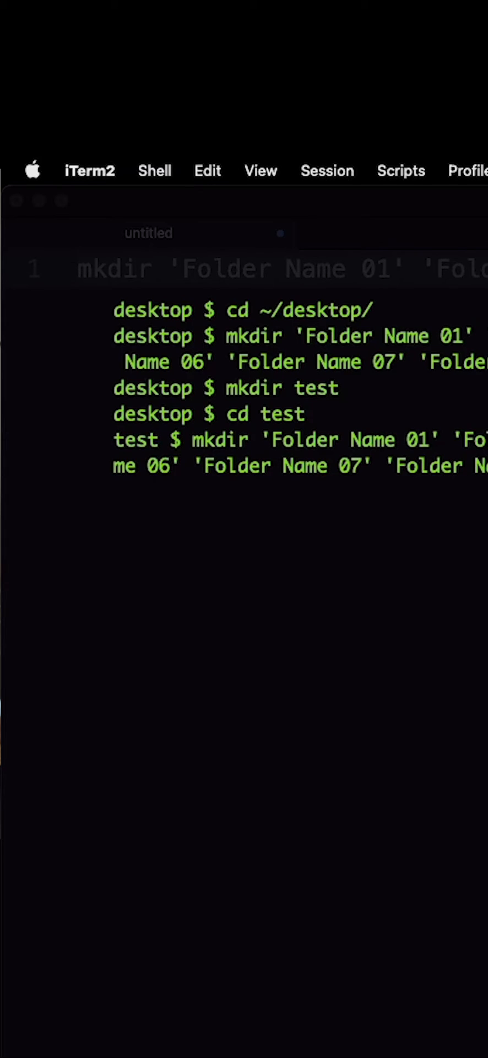
- Run 'open .' to show the test folder with Folder Name 01–08 in Finder
type("open")
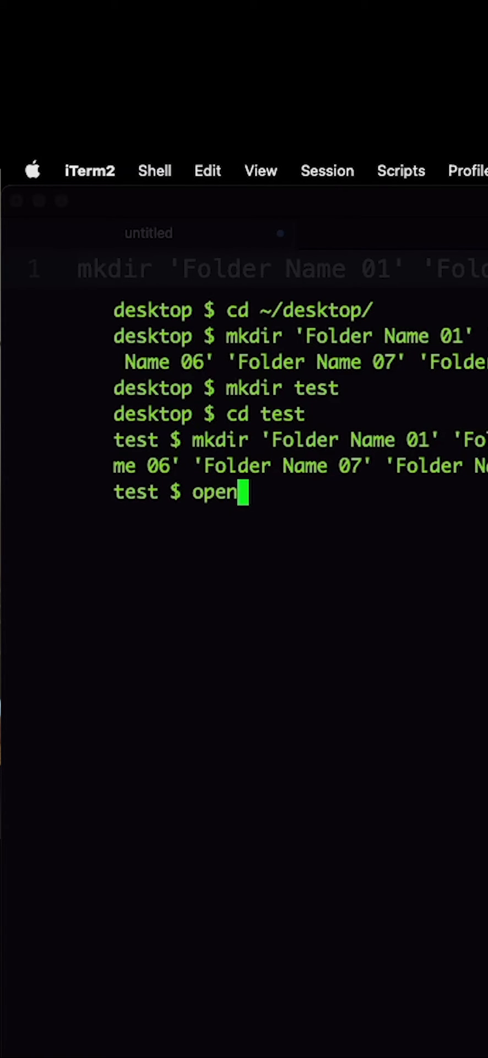
key("Return")
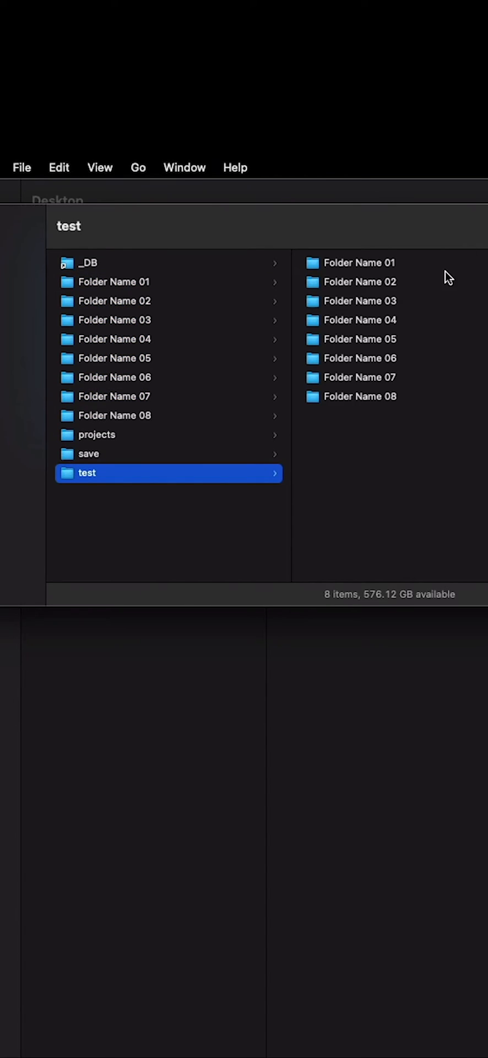